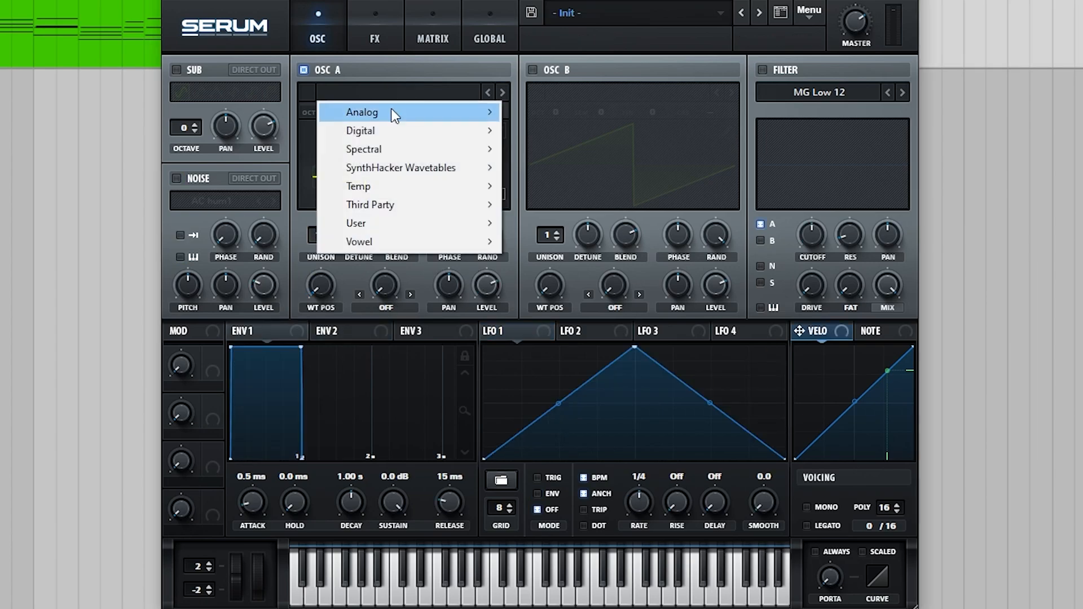
mouse_move(360, 130)
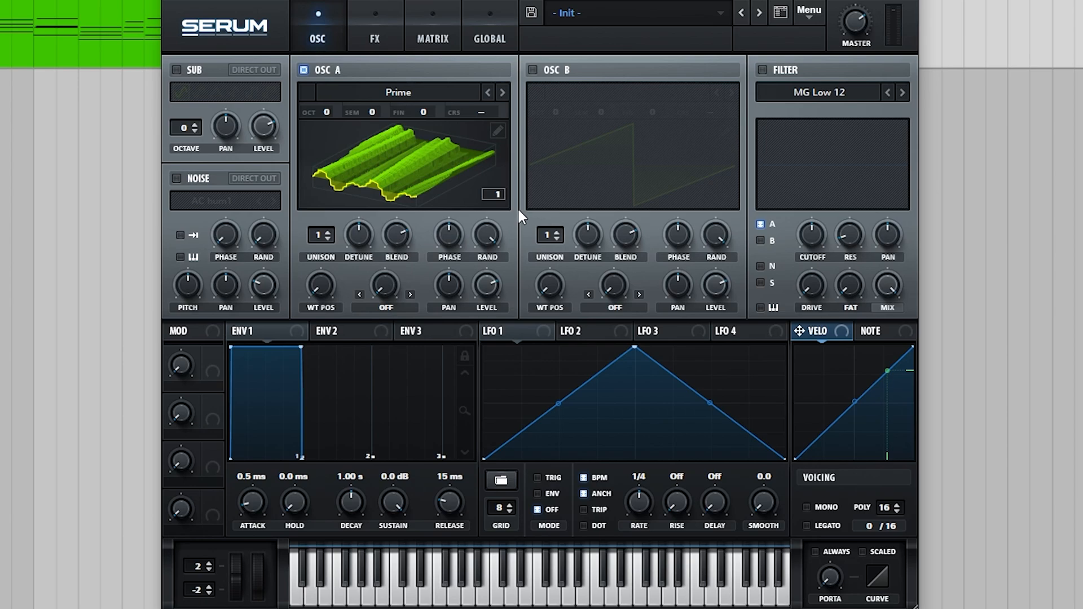
Shape ENV 1 with a longer decay, lower sustain and longer release
click(493, 331)
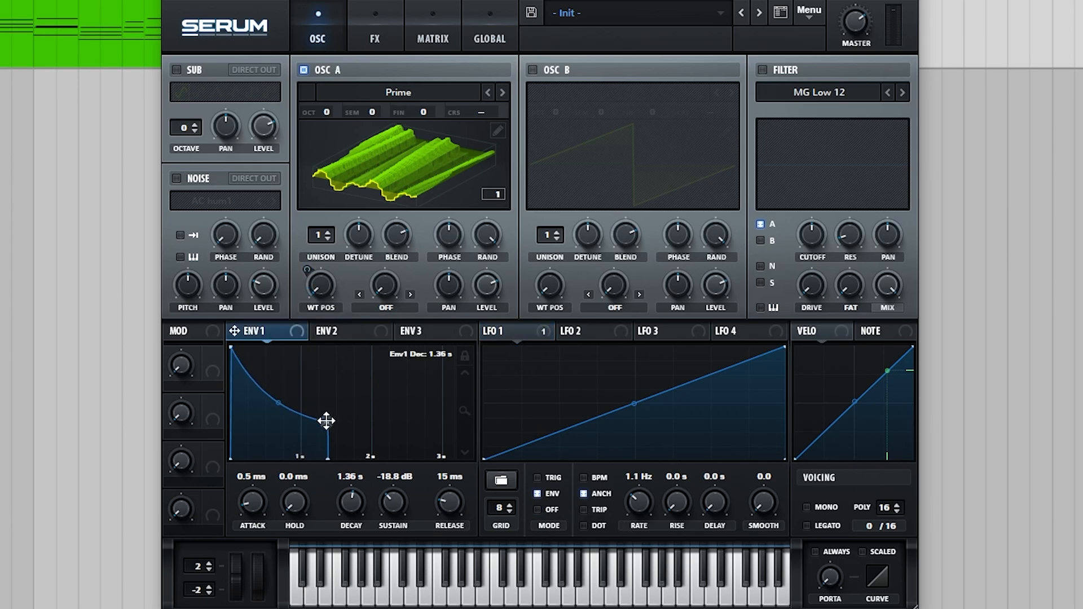
drag(326, 419, 339, 420)
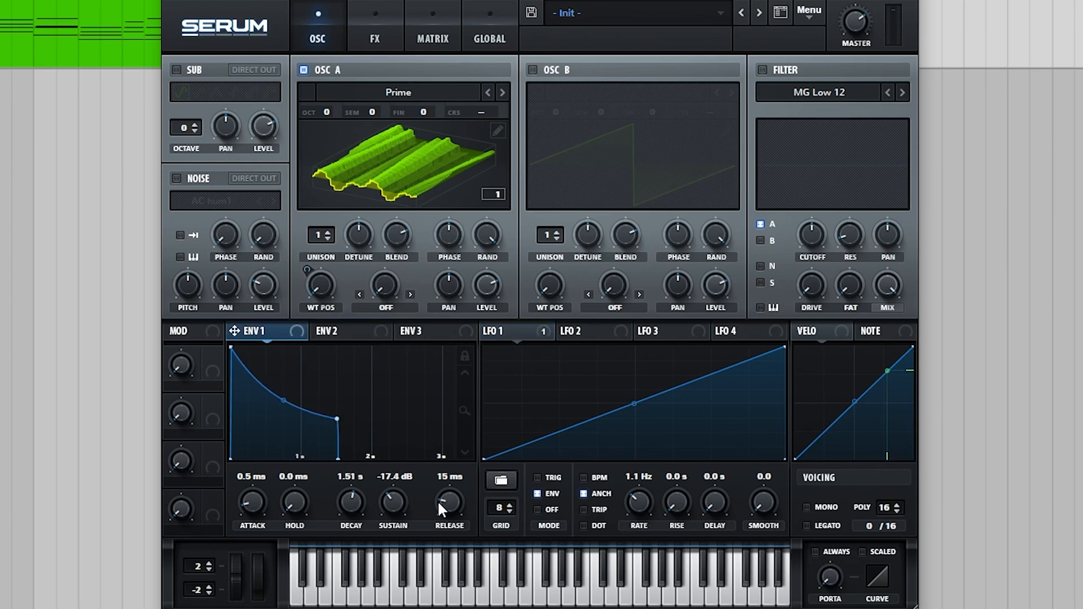
drag(449, 501, 449, 477)
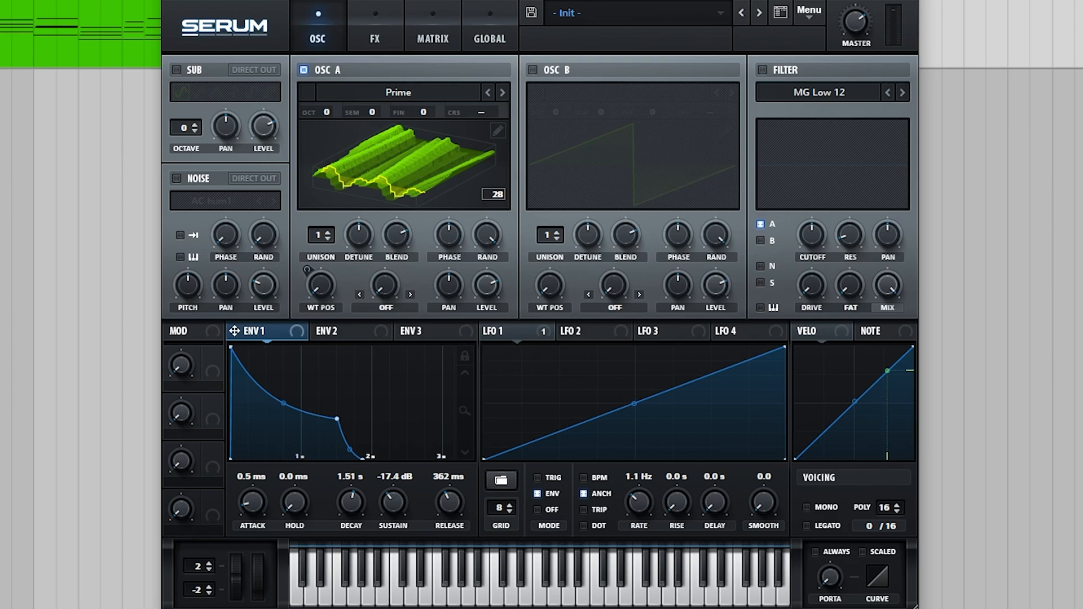
mouse_move(816, 331)
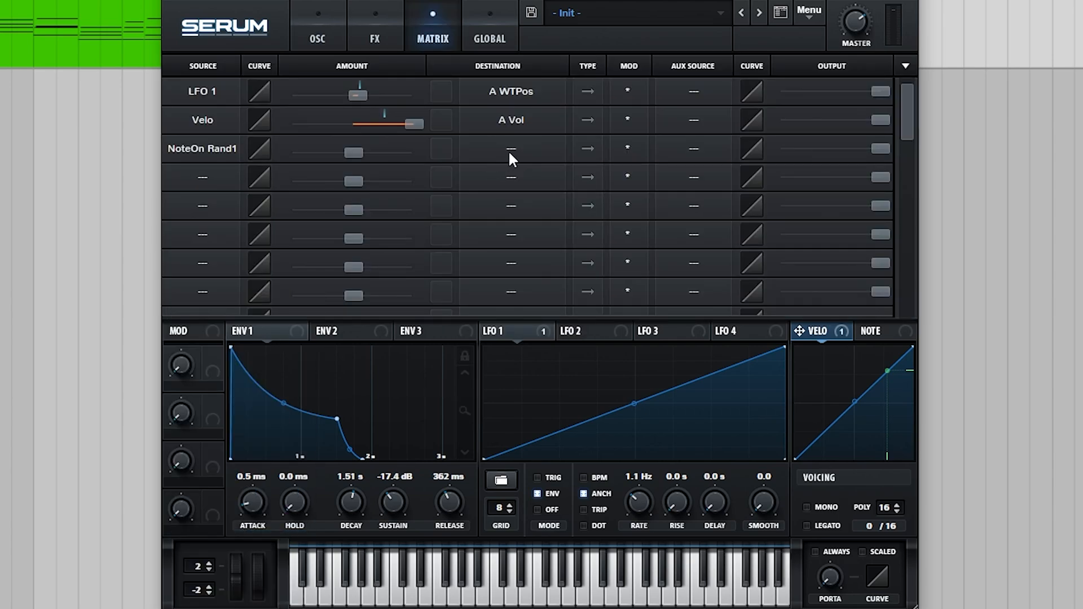
Route the NoteOn Rand1 matrix row to OSC A Pan with a moderate amount
click(511, 147)
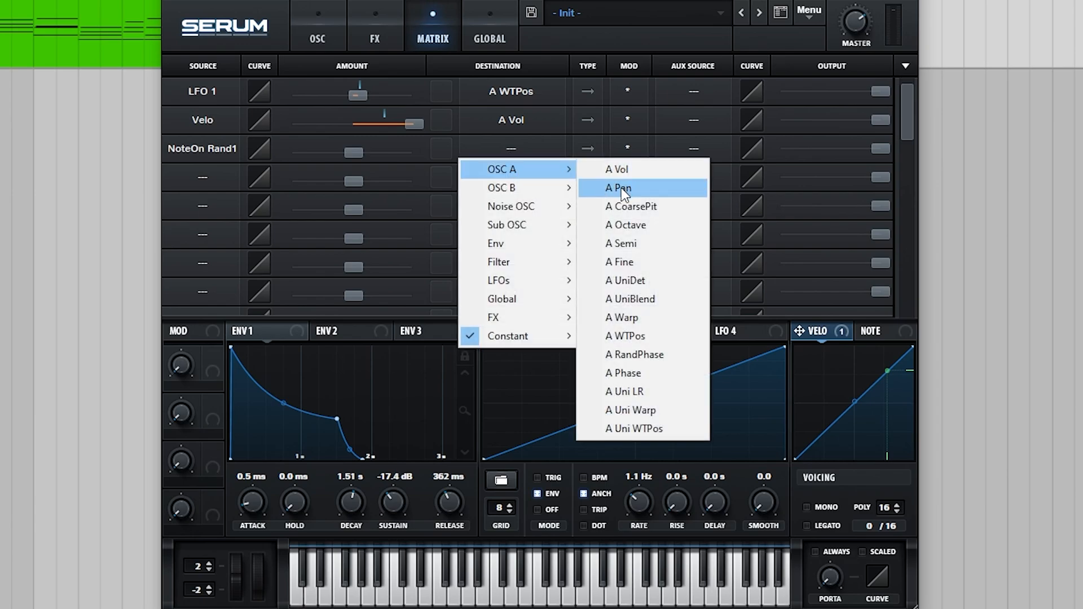
click(617, 188)
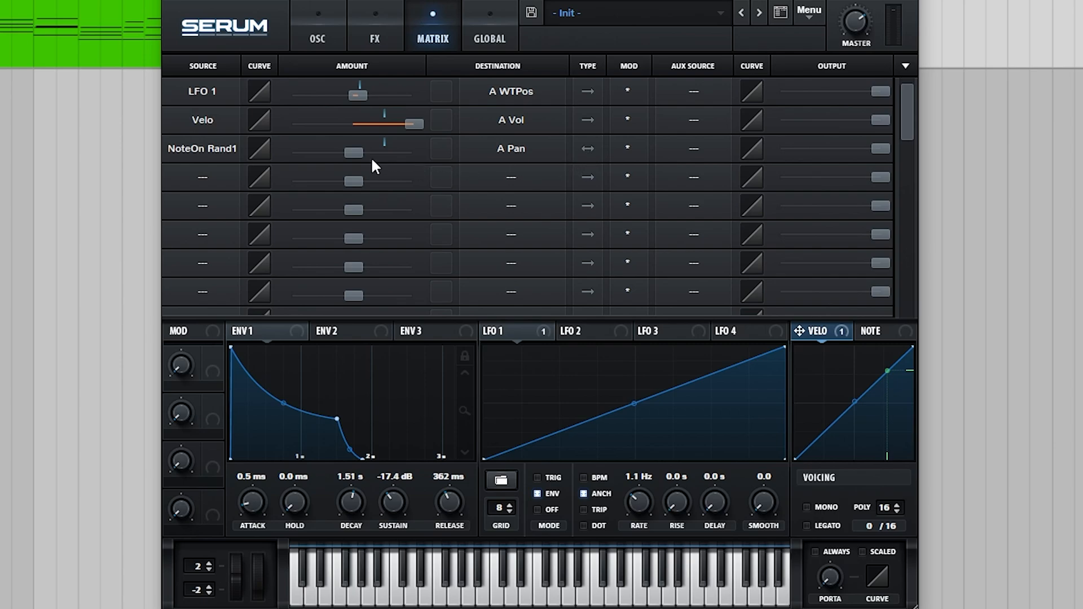
mouse_move(373, 166)
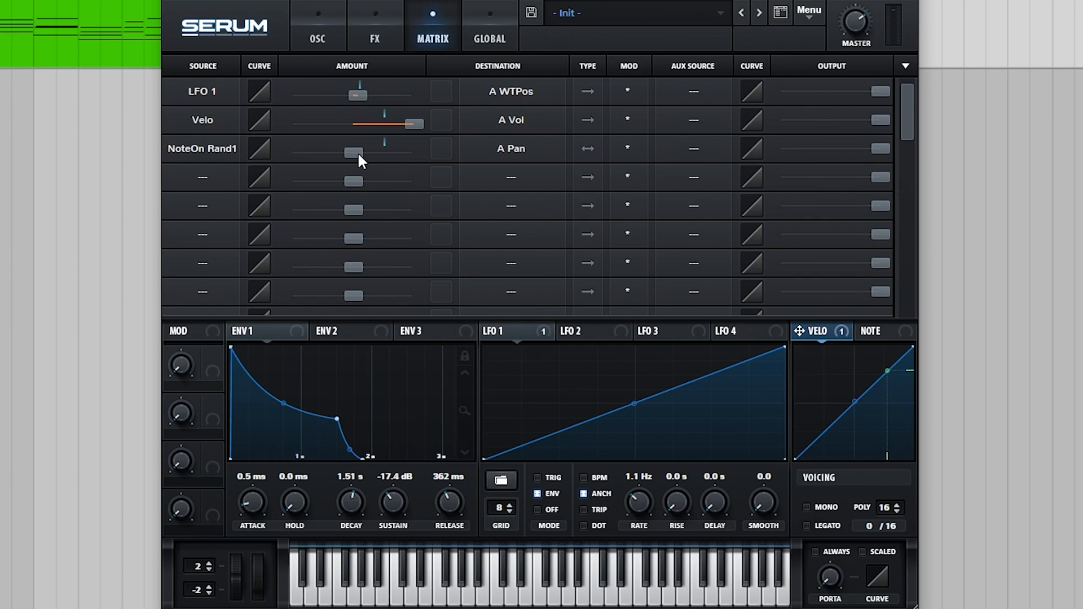
drag(355, 153, 390, 153)
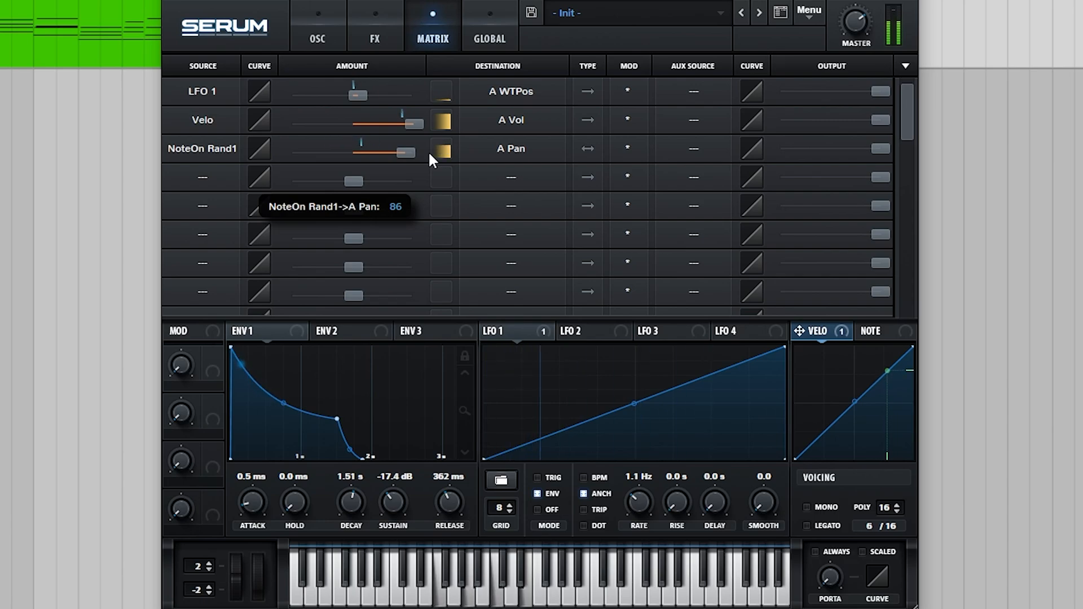
drag(397, 153, 376, 153)
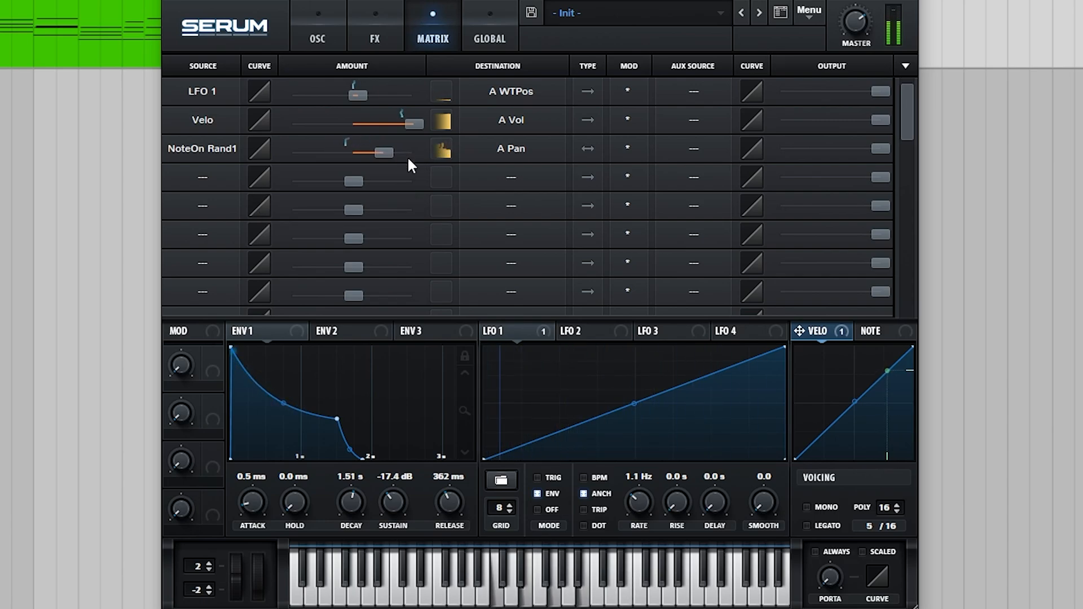
click(317, 25)
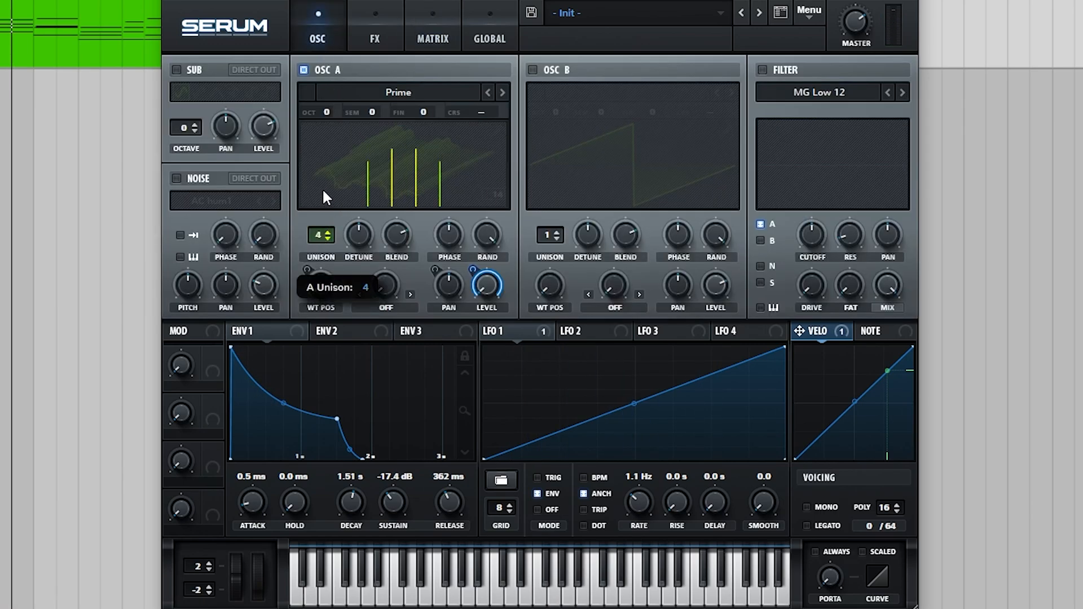
Set oscillator A unison to 5 voices and enable the noise oscillator
click(319, 234)
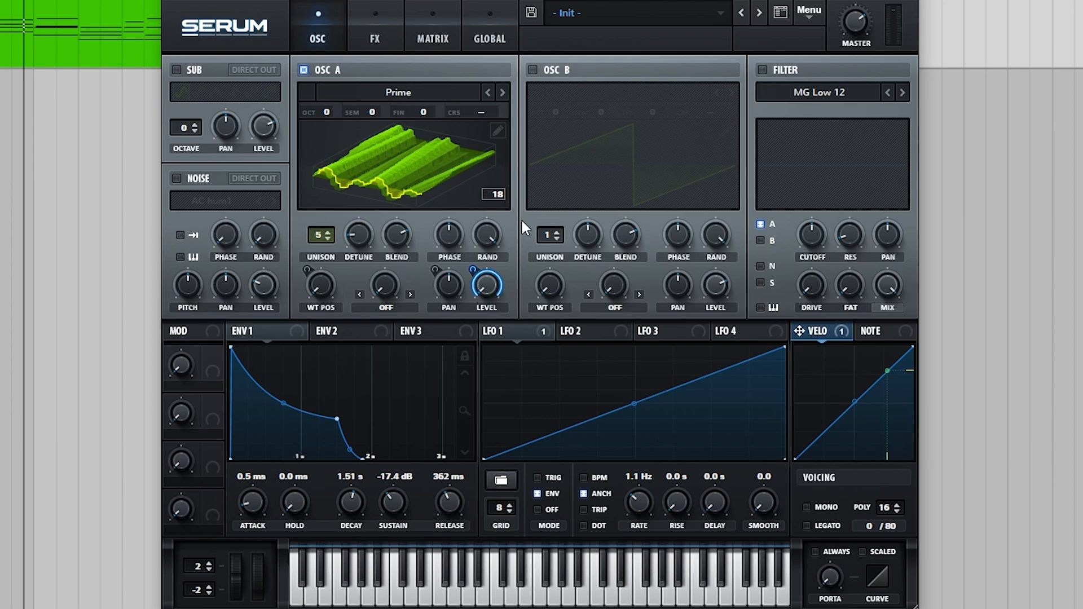
click(215, 200)
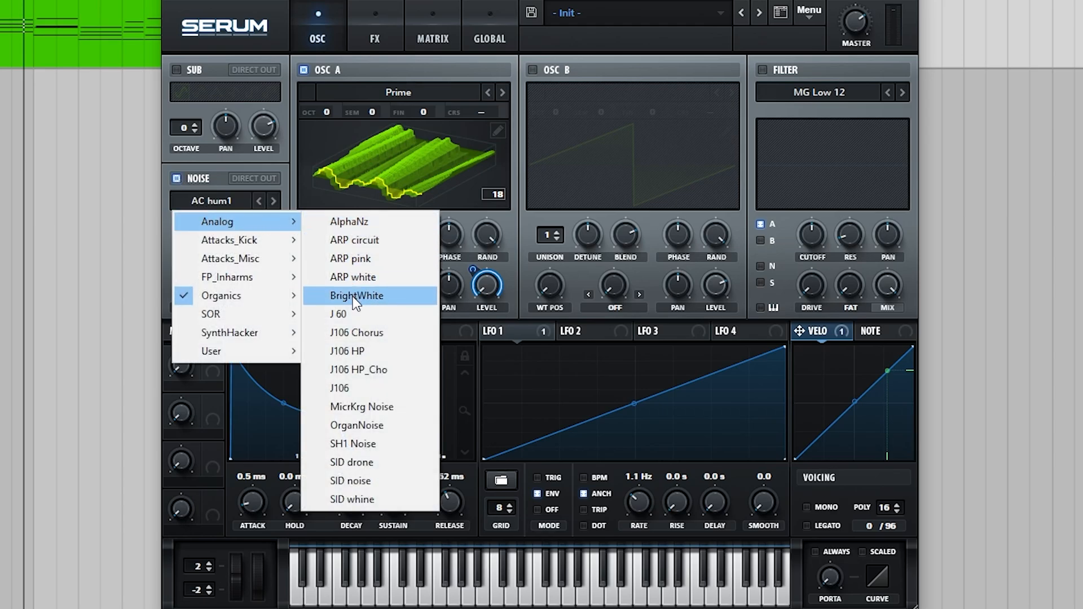
Load the Analog BrightWhite sample into the noise oscillator
click(357, 296)
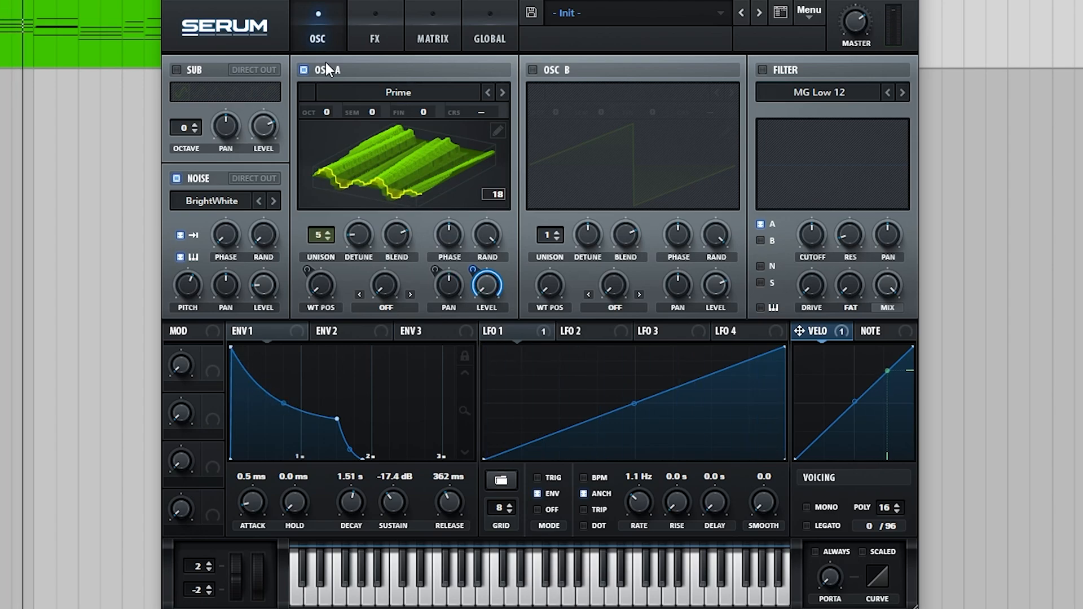
click(375, 39)
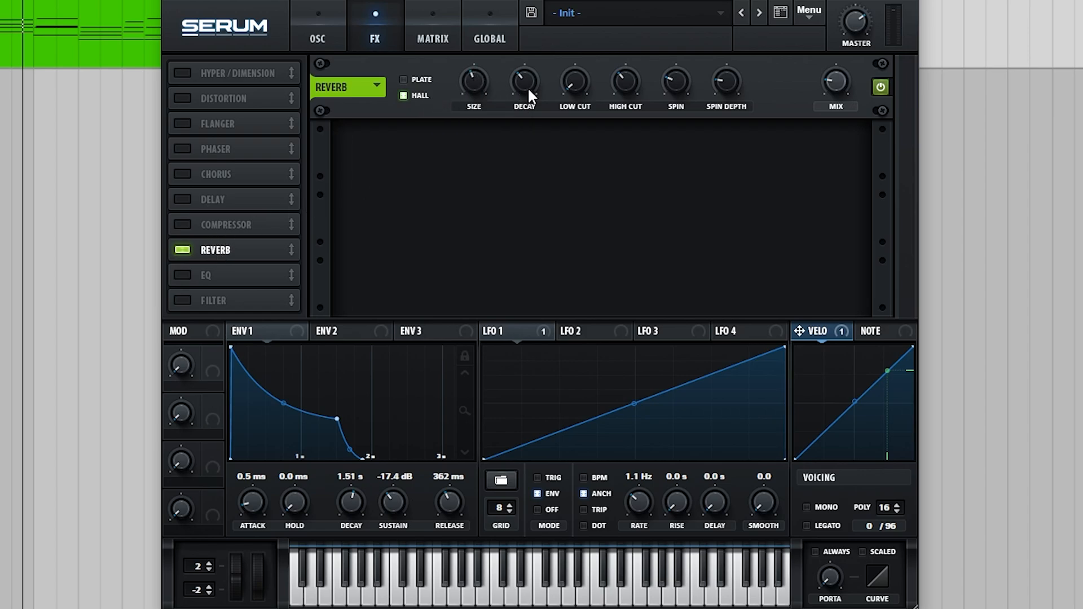
Enable the REVERB effect in the FX list
click(334, 331)
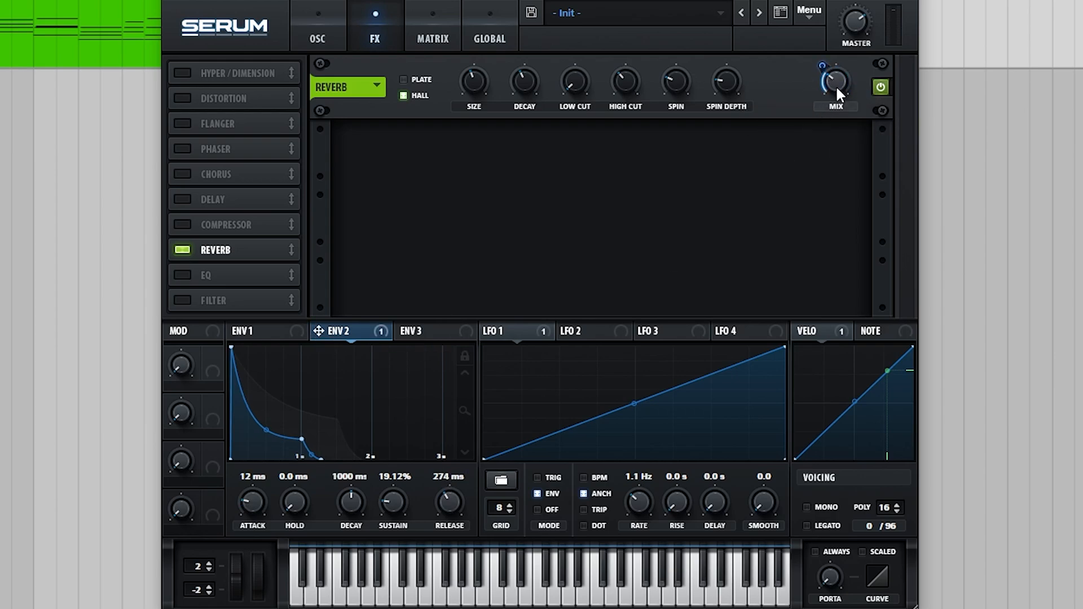
mouse_move(838, 90)
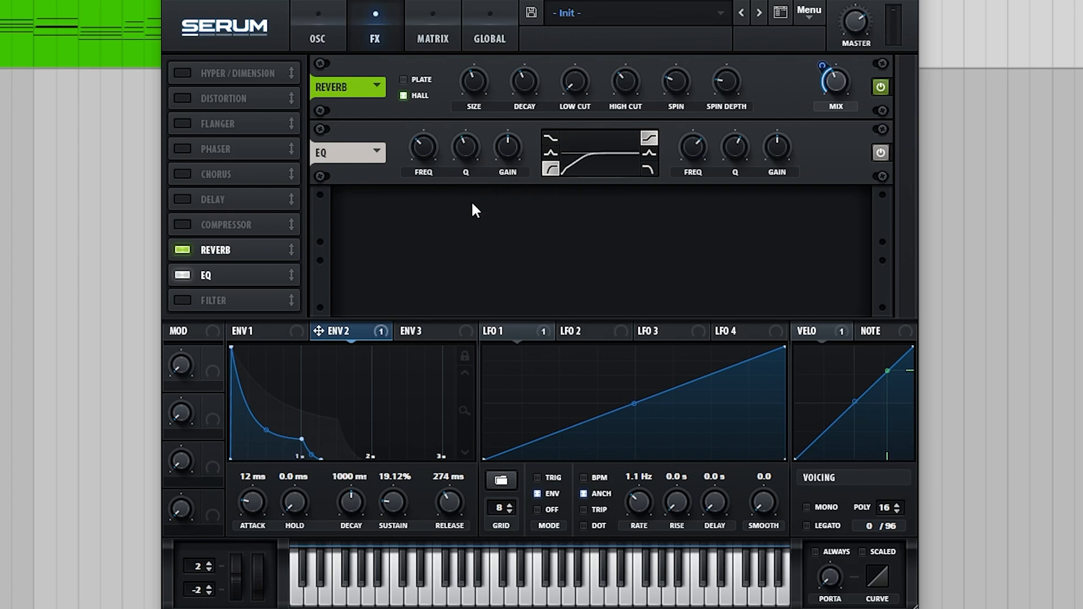
mouse_move(560, 245)
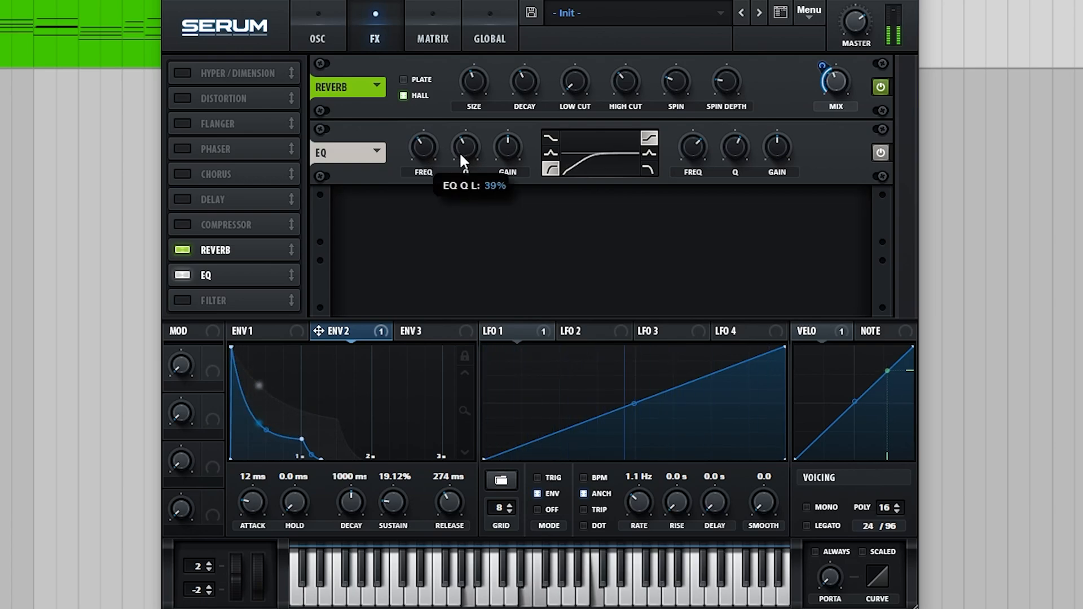
mouse_move(422, 147)
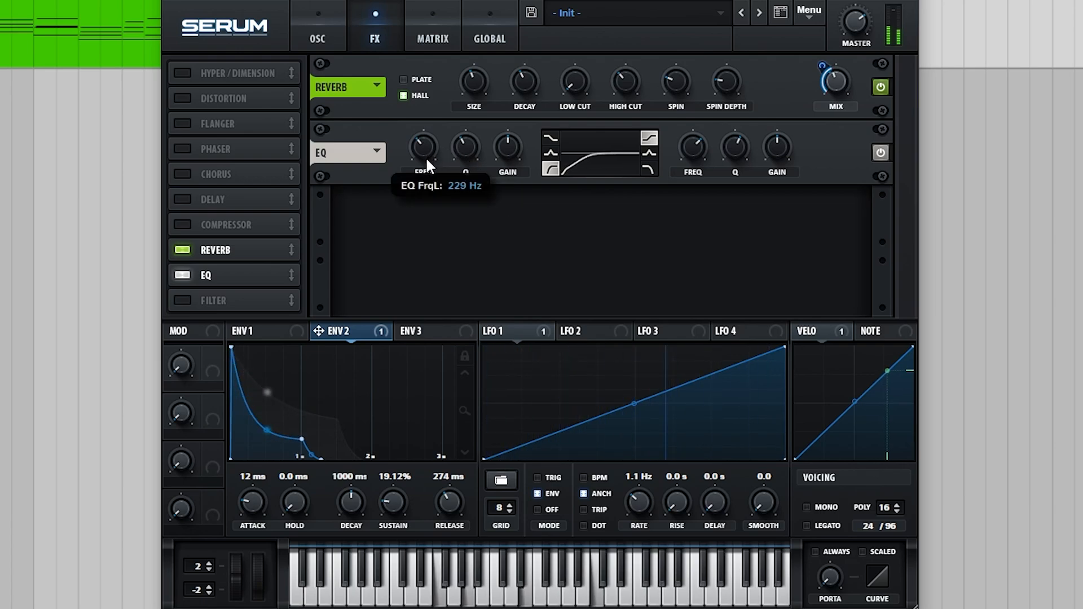